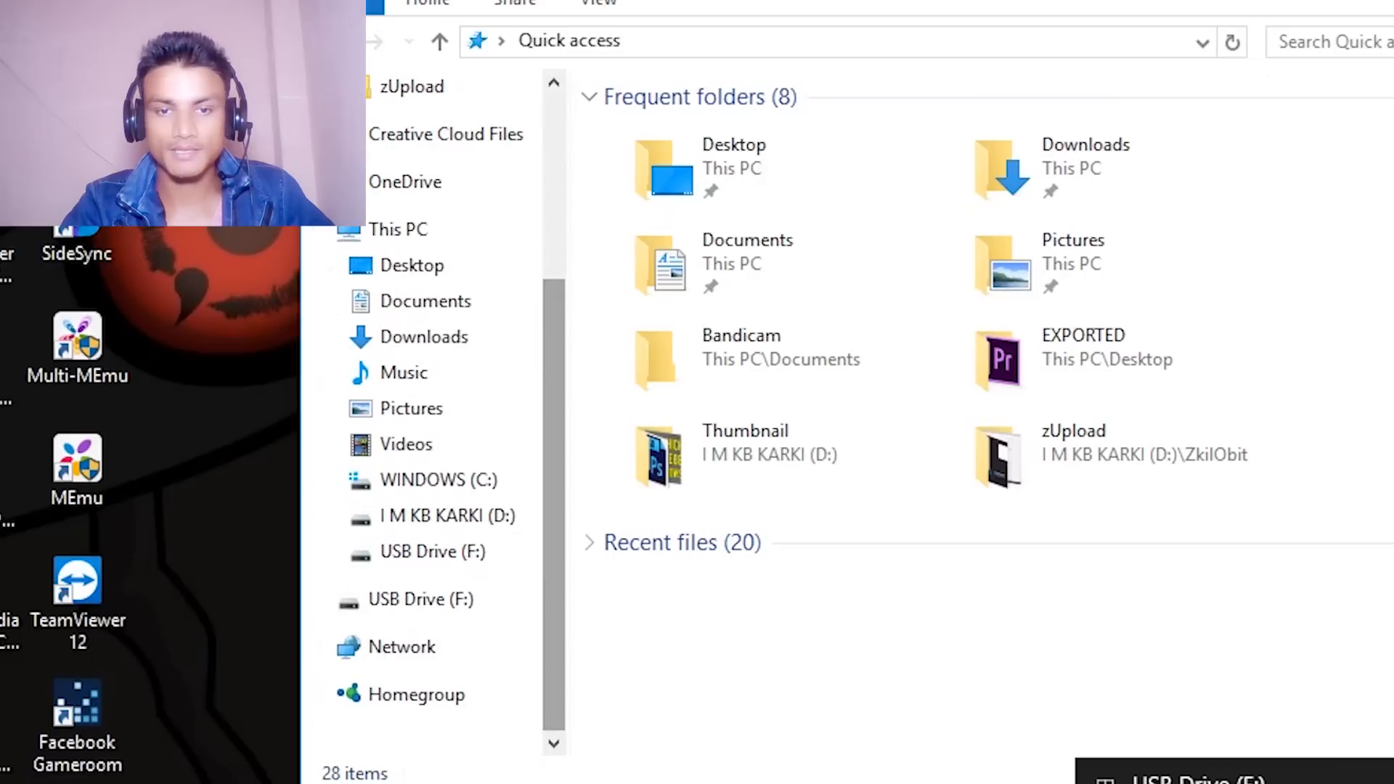
Show the contents of USB Drive (F:), currently empty with zero items.
{"action": "left_click", "coordinate": [436, 552]}
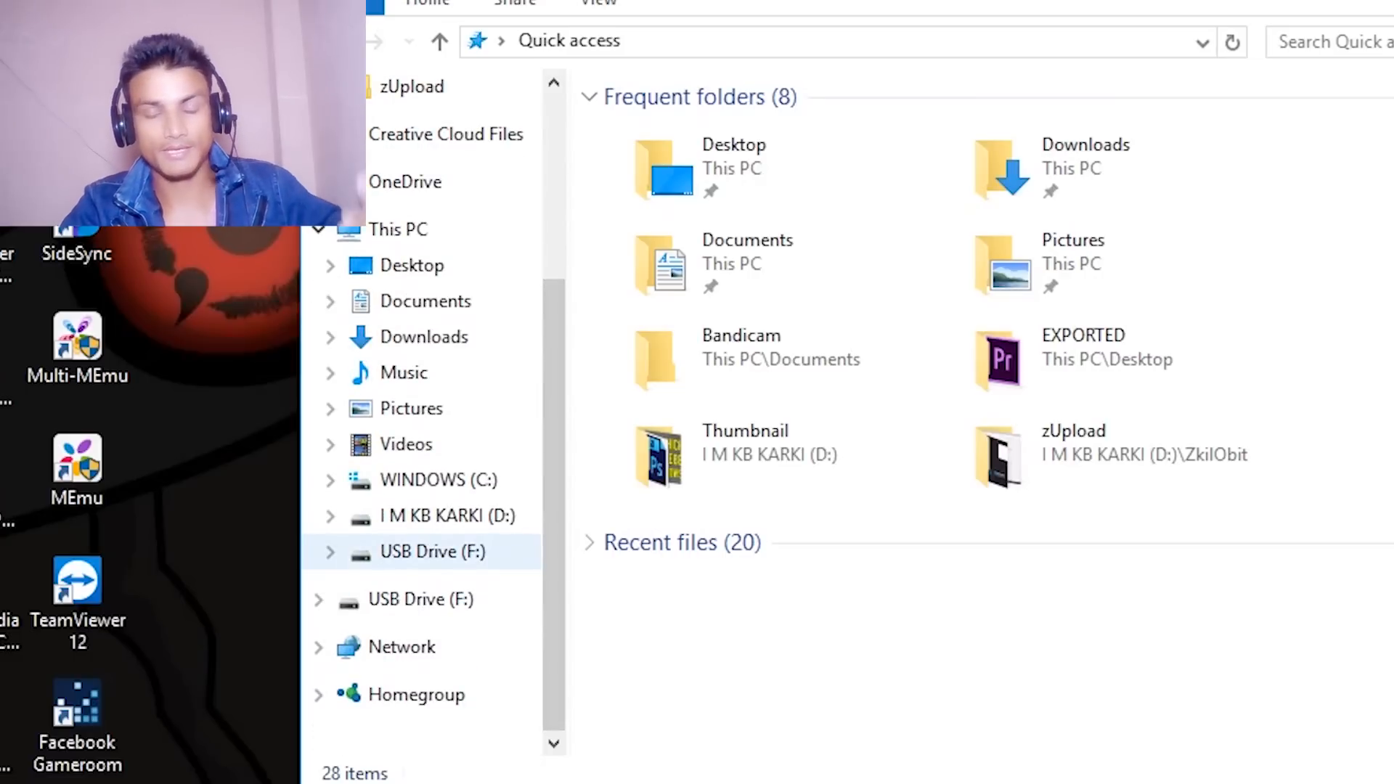
{"action": "left_click", "coordinate": [433, 552]}
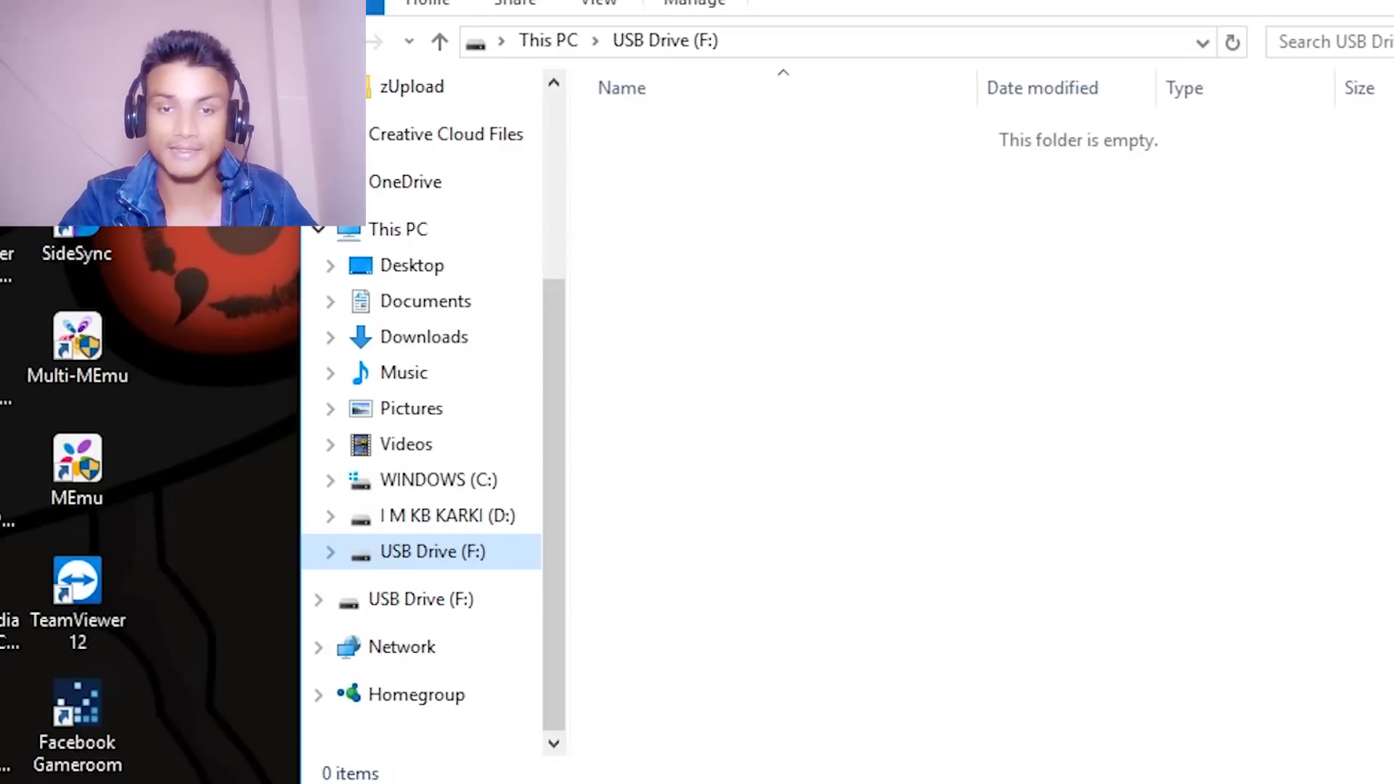
Show the Properties of USB Drive (F:) on its ReadyBoost settings, window moved into full view.
{"action": "right_click", "coordinate": [432, 552]}
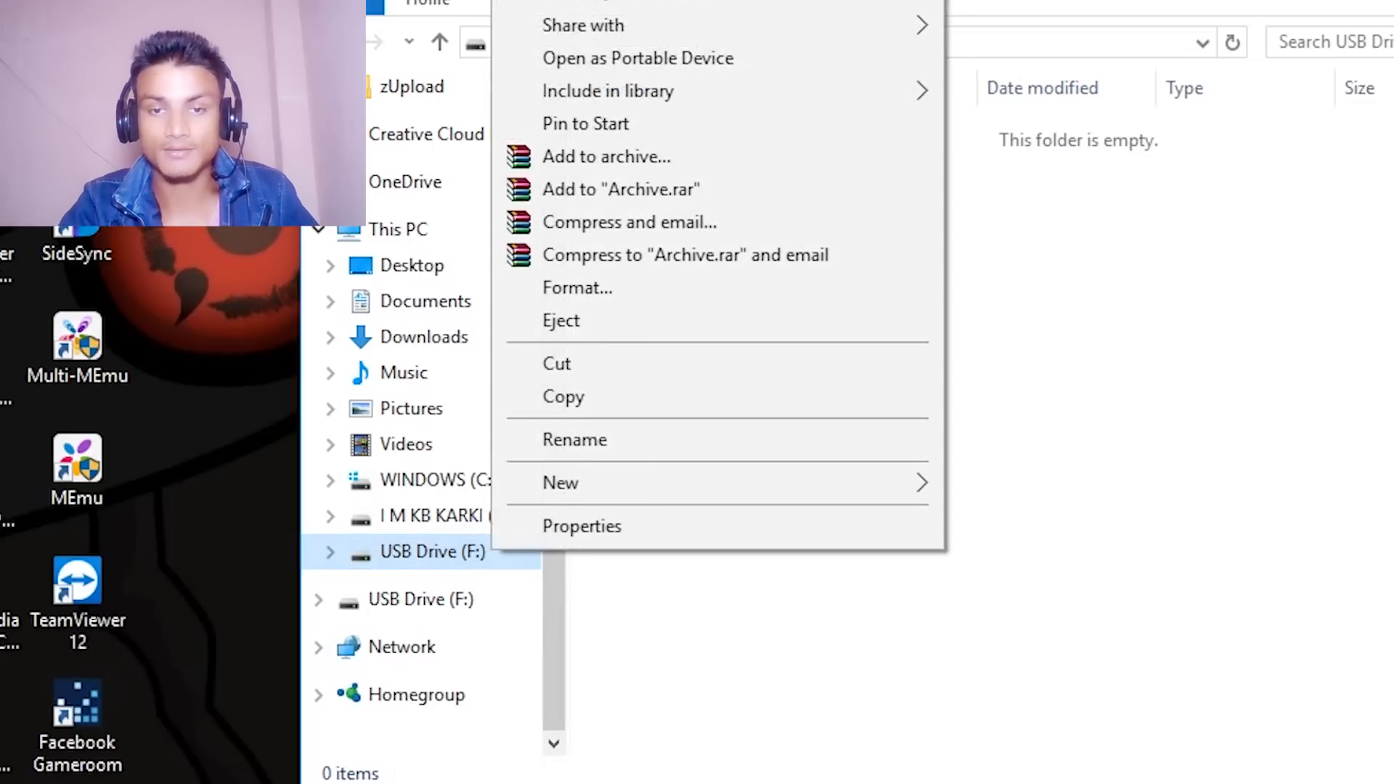
{"action": "left_click", "coordinate": [580, 526]}
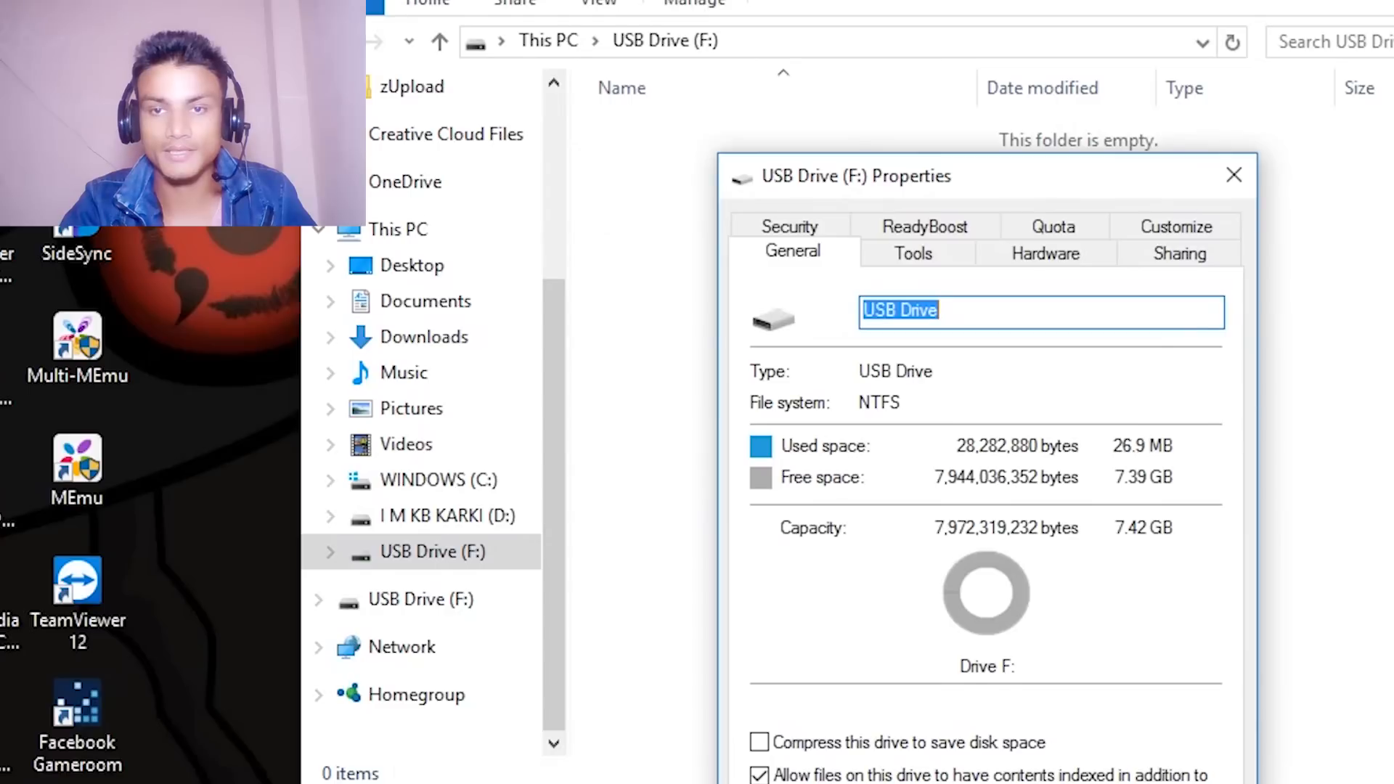
{"action": "left_click_drag", "start_coordinate": [854, 176], "coordinate": [711, 60]}
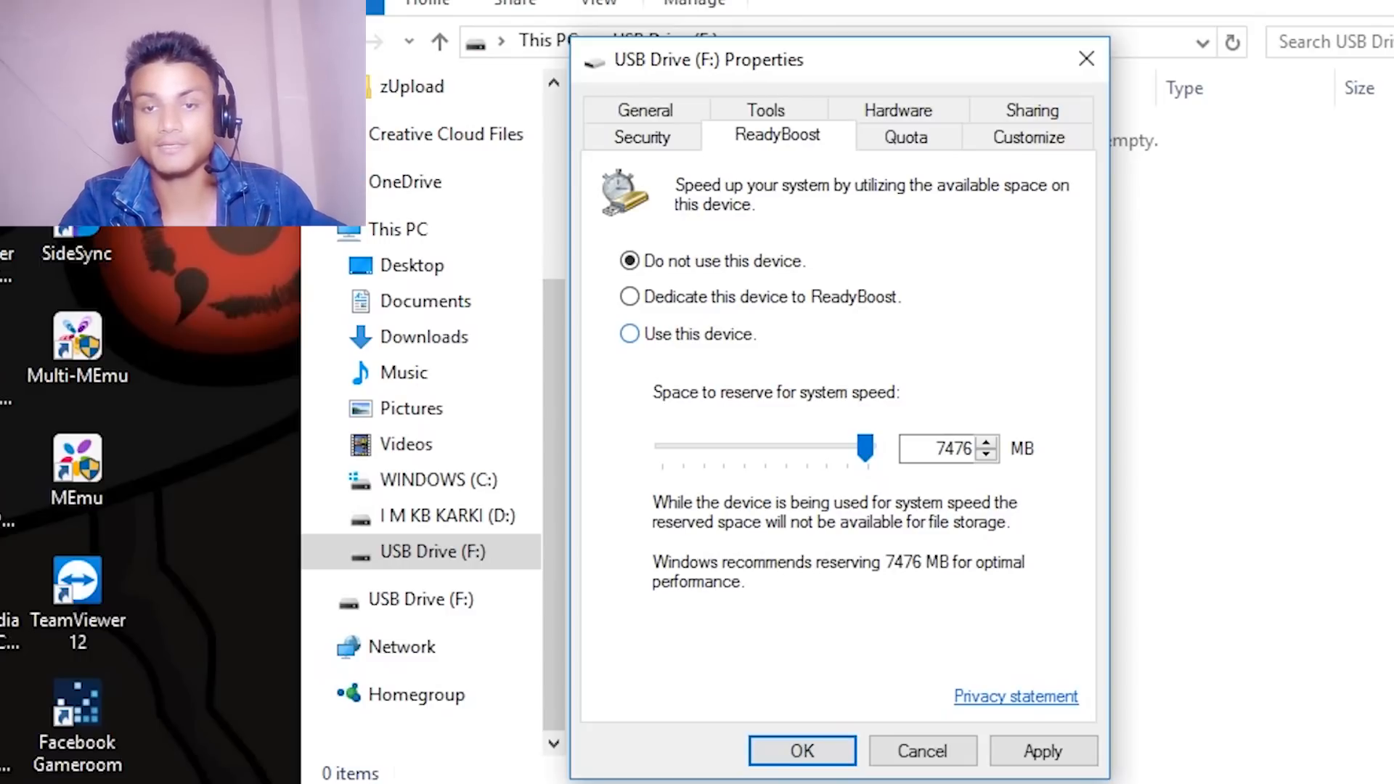
Enable 'Use this device' for ReadyBoost and reserve 7571 MB of space.
{"action": "left_click", "coordinate": [629, 334]}
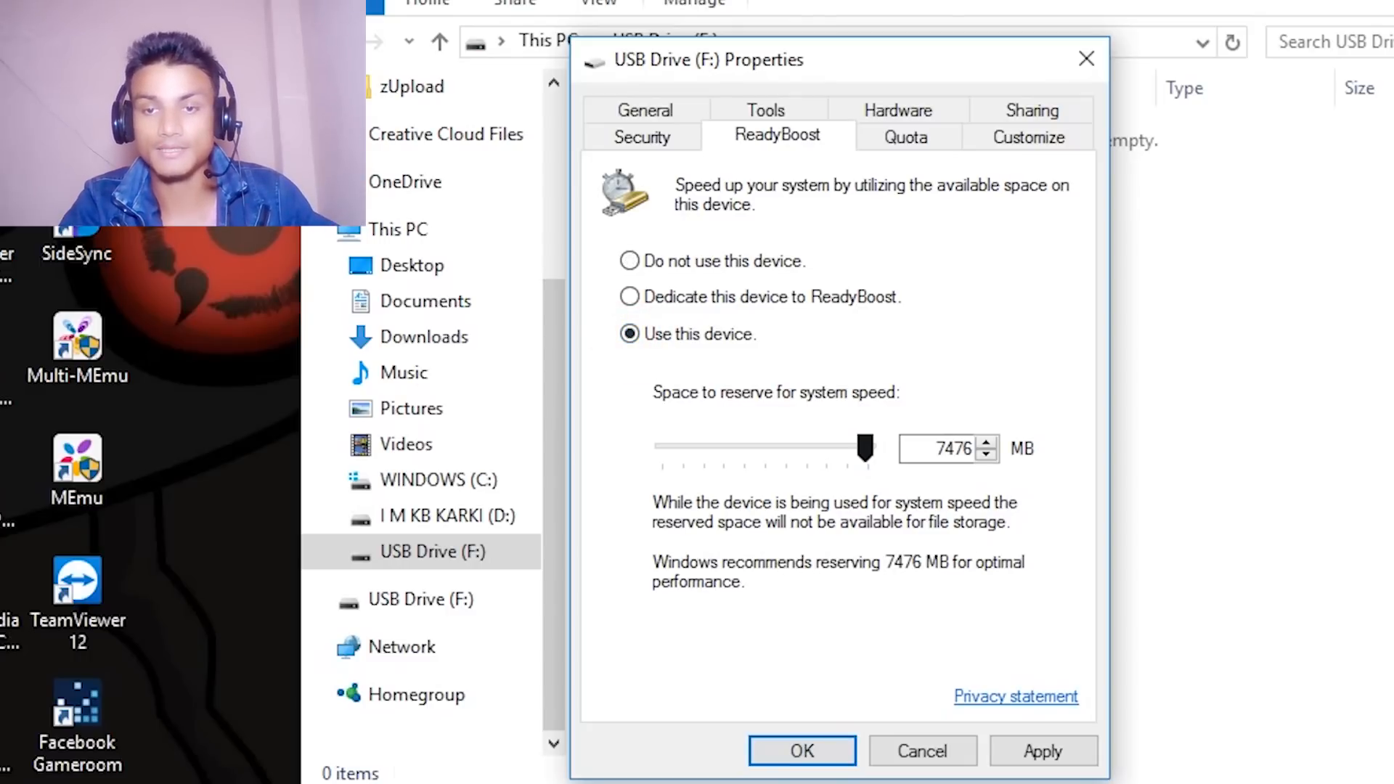
{"action": "left_click_drag", "start_coordinate": [863, 449], "coordinate": [869, 449]}
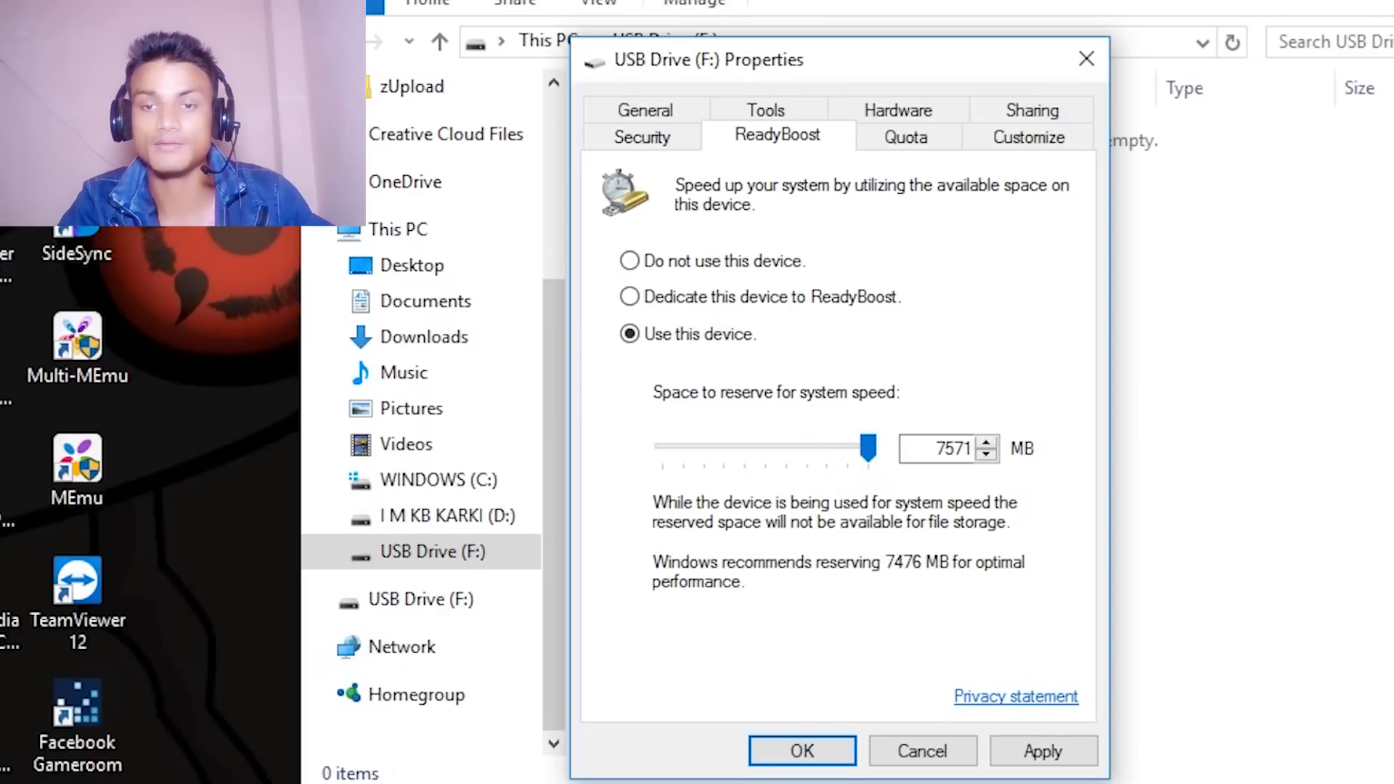
{"action": "left_click_drag", "start_coordinate": [870, 449], "coordinate": [676, 449]}
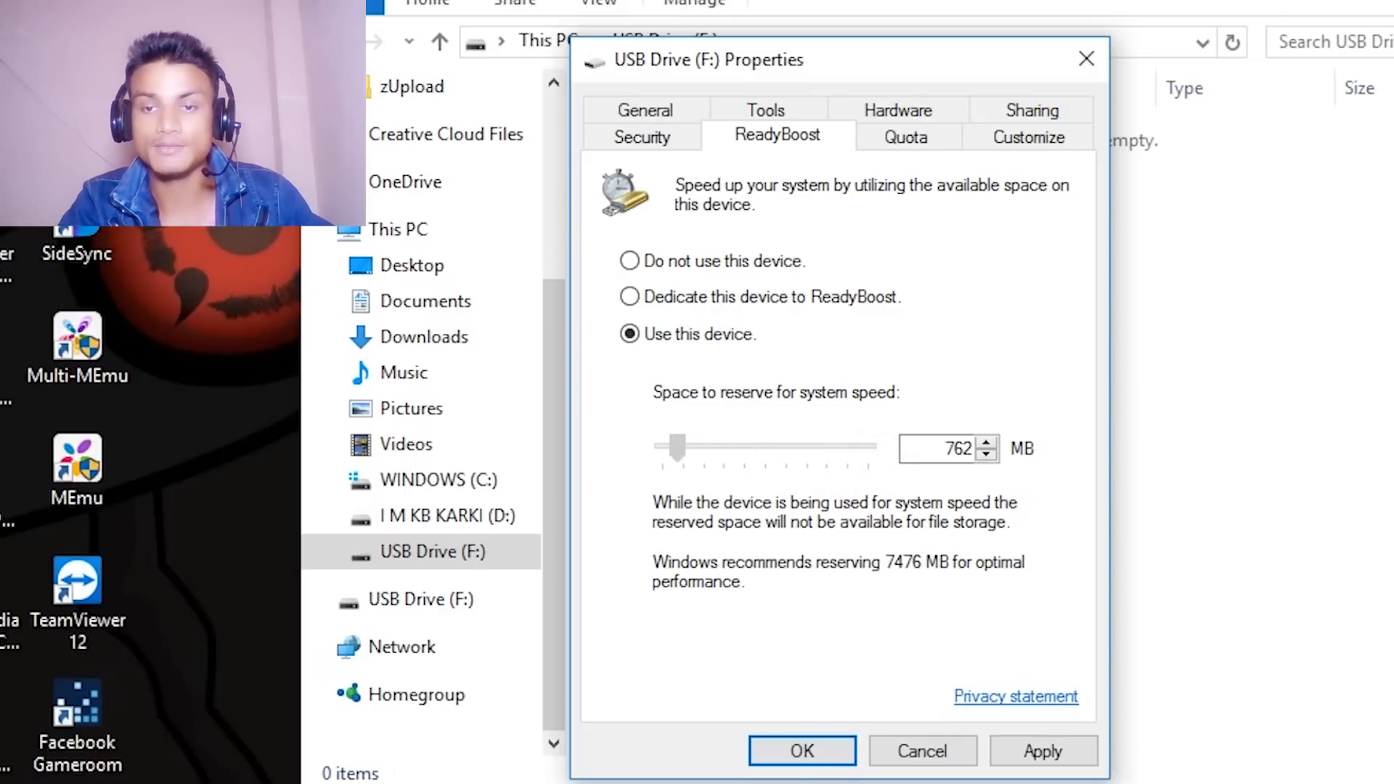
{"action": "left_click_drag", "start_coordinate": [675, 449], "coordinate": [870, 449]}
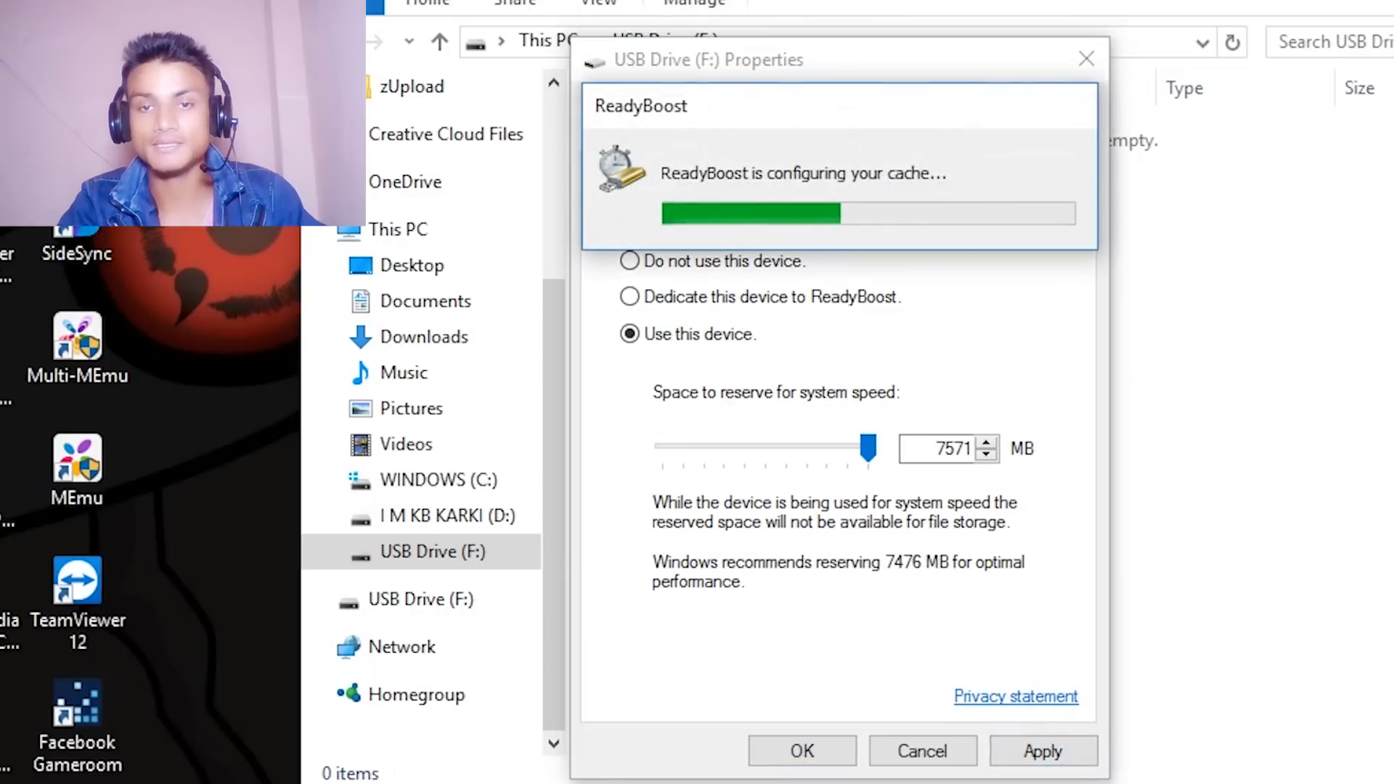
Confirm the ReadyBoost settings and select the new ReadyBoost.sfcache file on the drive.
{"action": "left_click", "coordinate": [801, 751]}
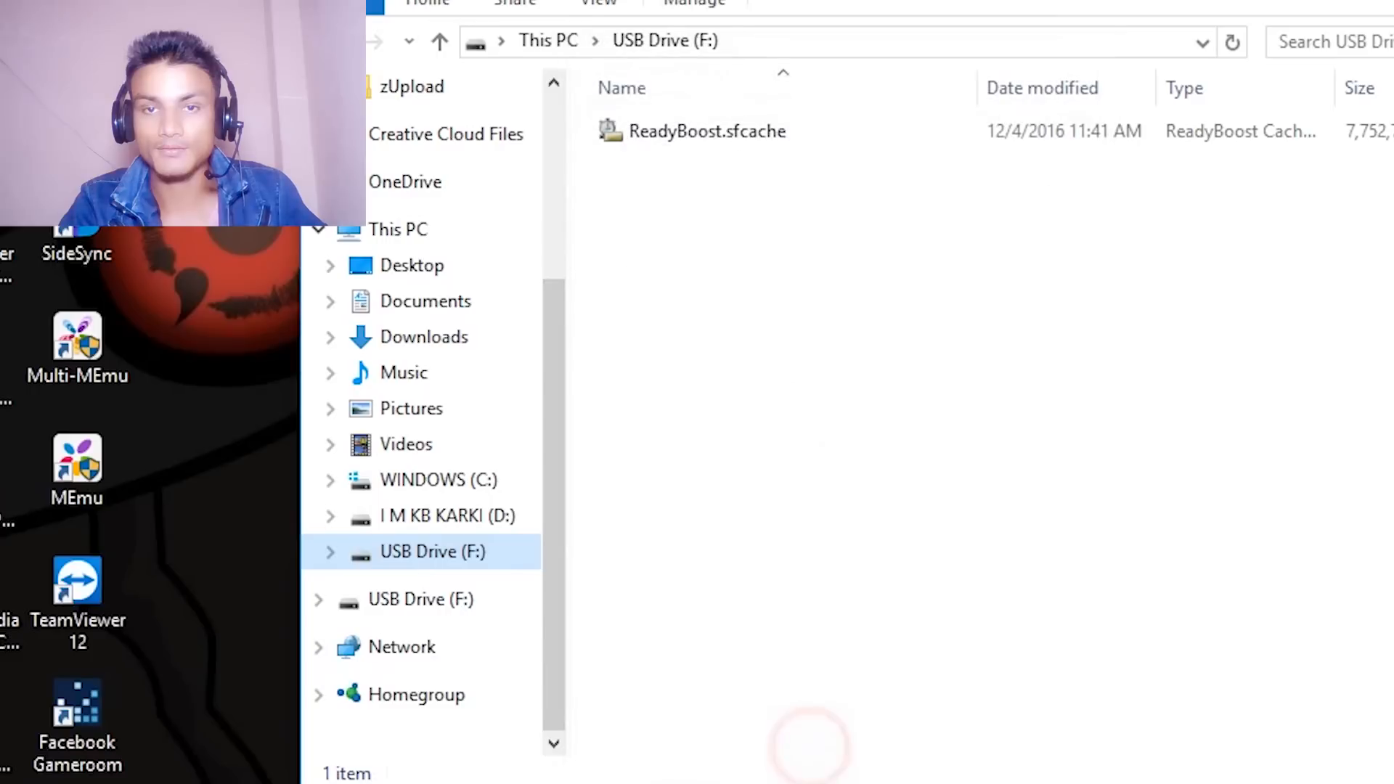
{"action": "left_click", "coordinate": [707, 130]}
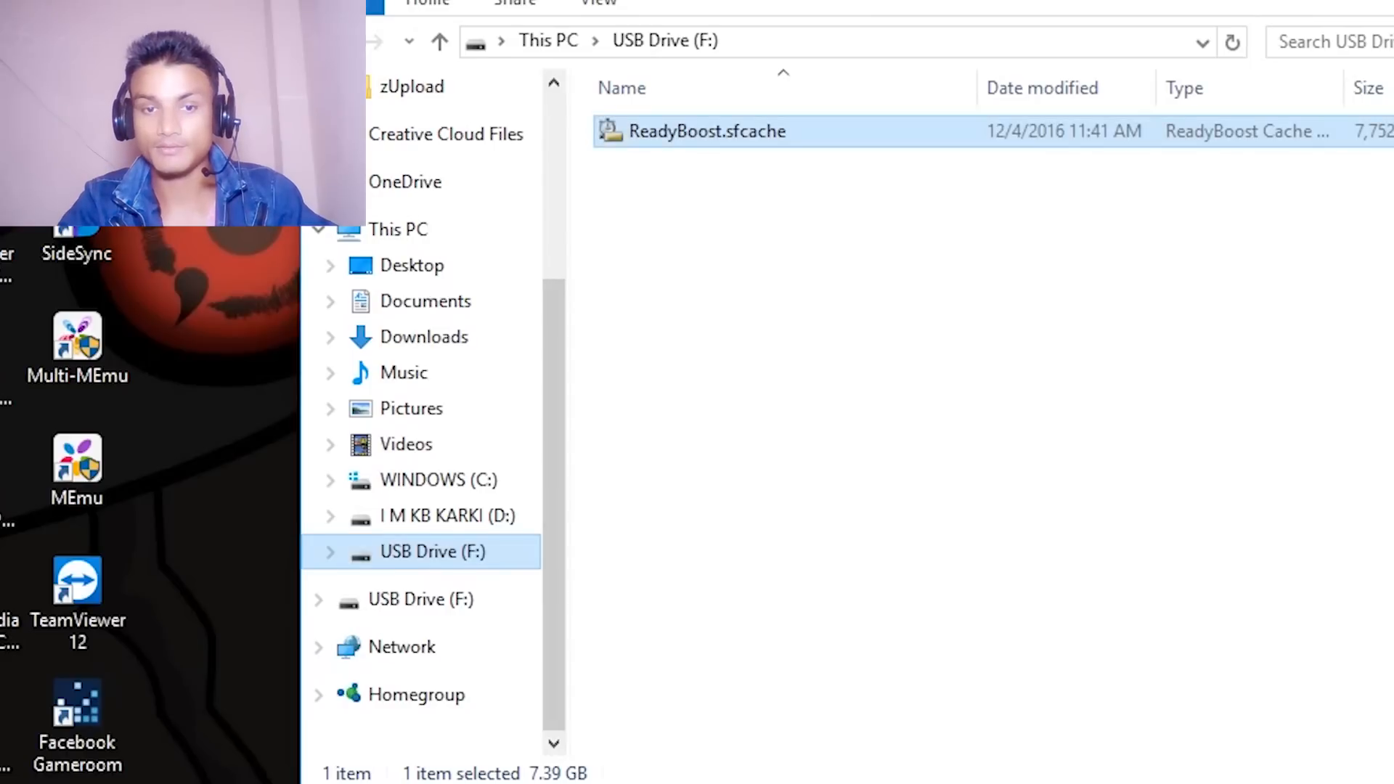
{"action": "right_click", "coordinate": [433, 552]}
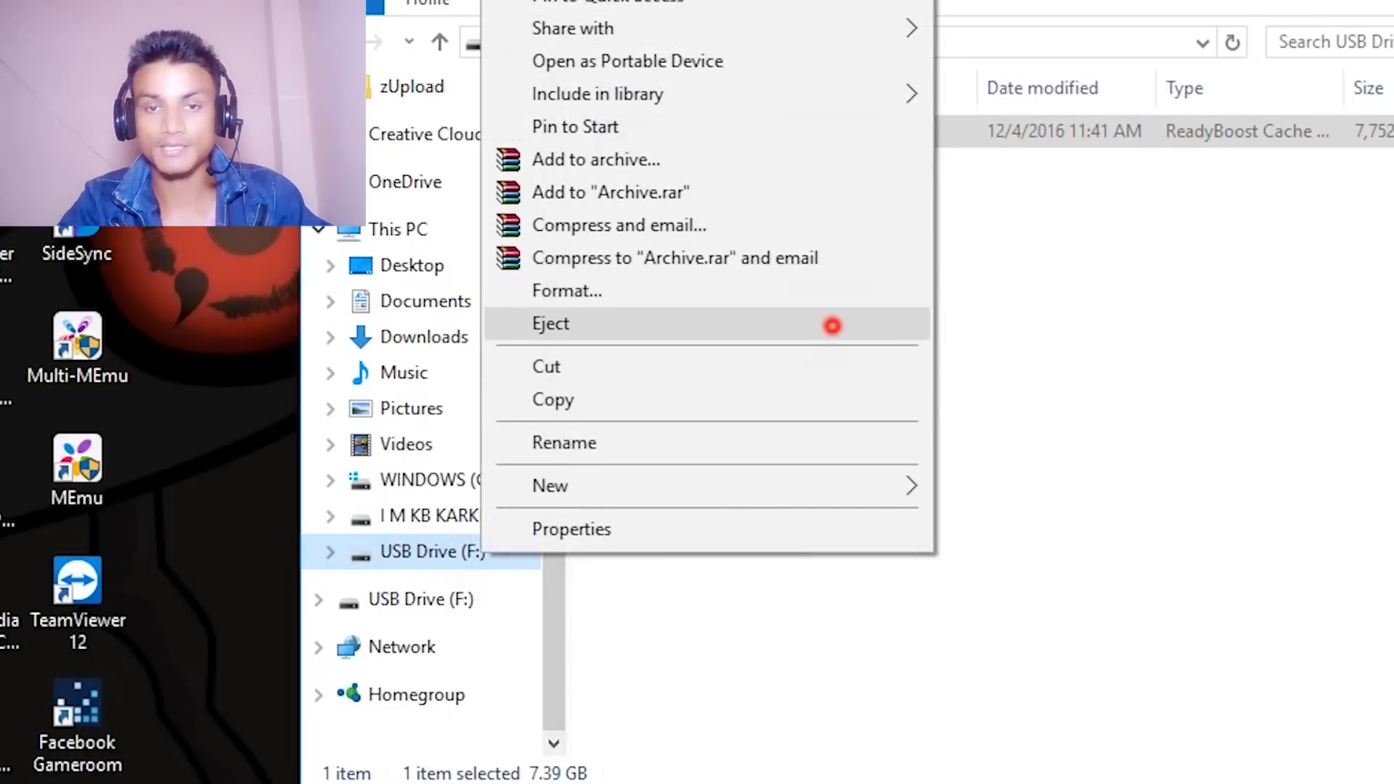
{"action": "left_click", "coordinate": [551, 324]}
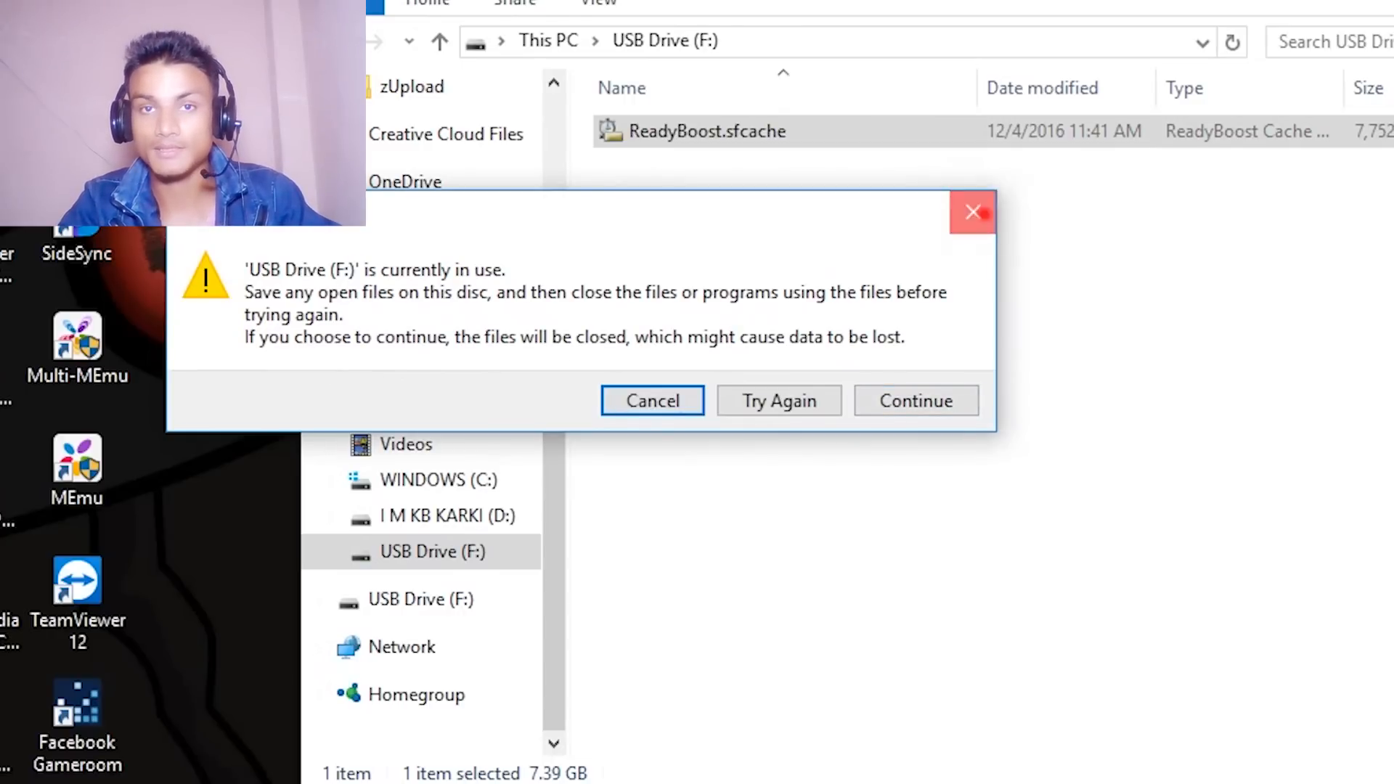
{"action": "left_click", "coordinate": [652, 400]}
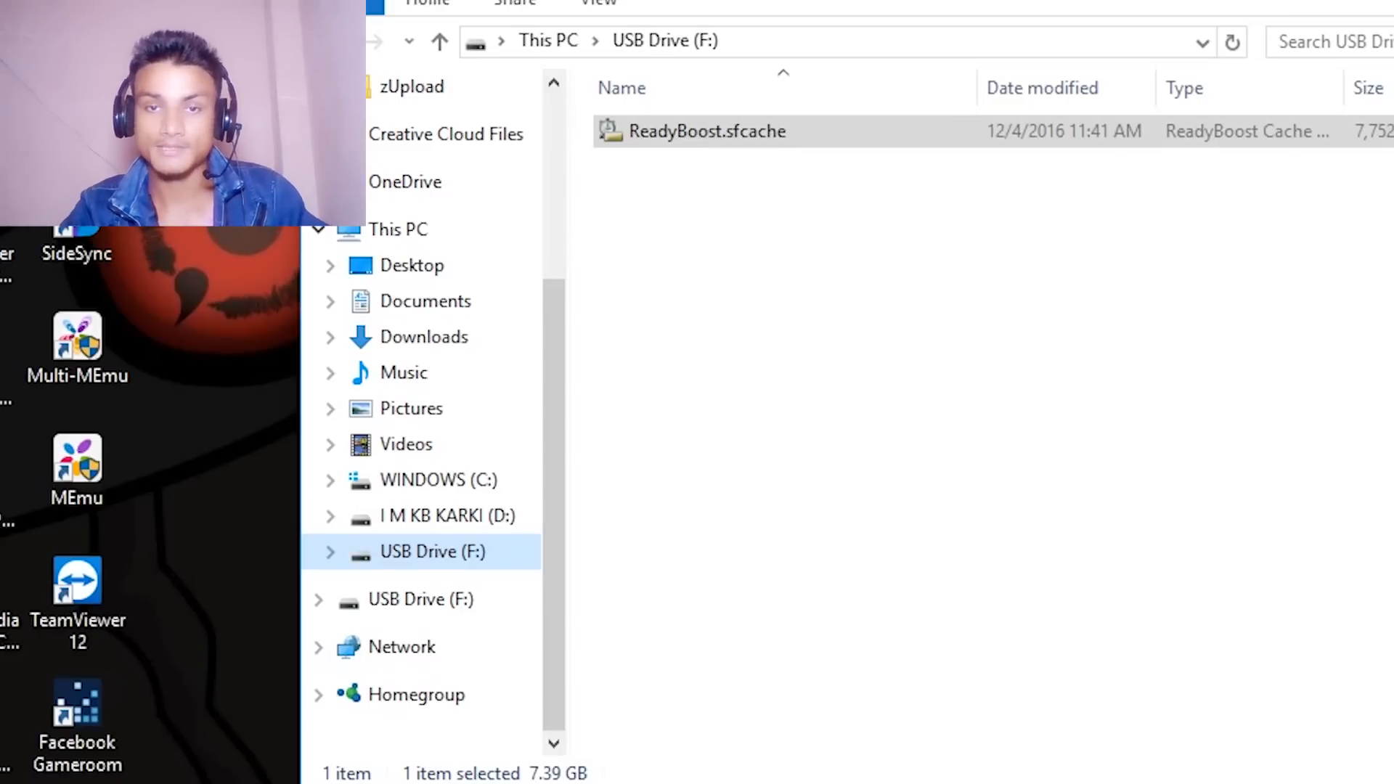
Recheck USB Drive (F:) ReadyBoost properties still reserving 7571 MB, then show the drive's options again.
{"action": "right_click", "coordinate": [433, 552]}
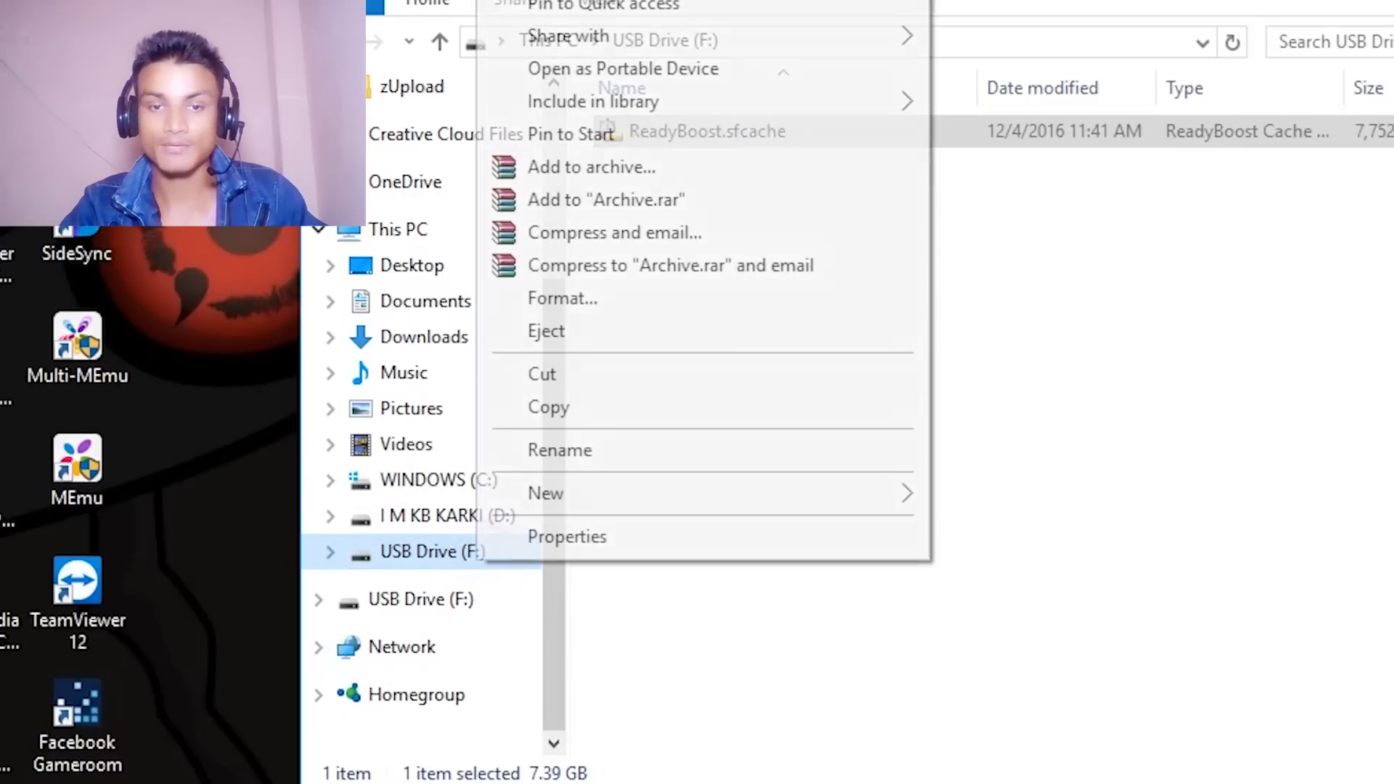
{"action": "left_click", "coordinate": [567, 536]}
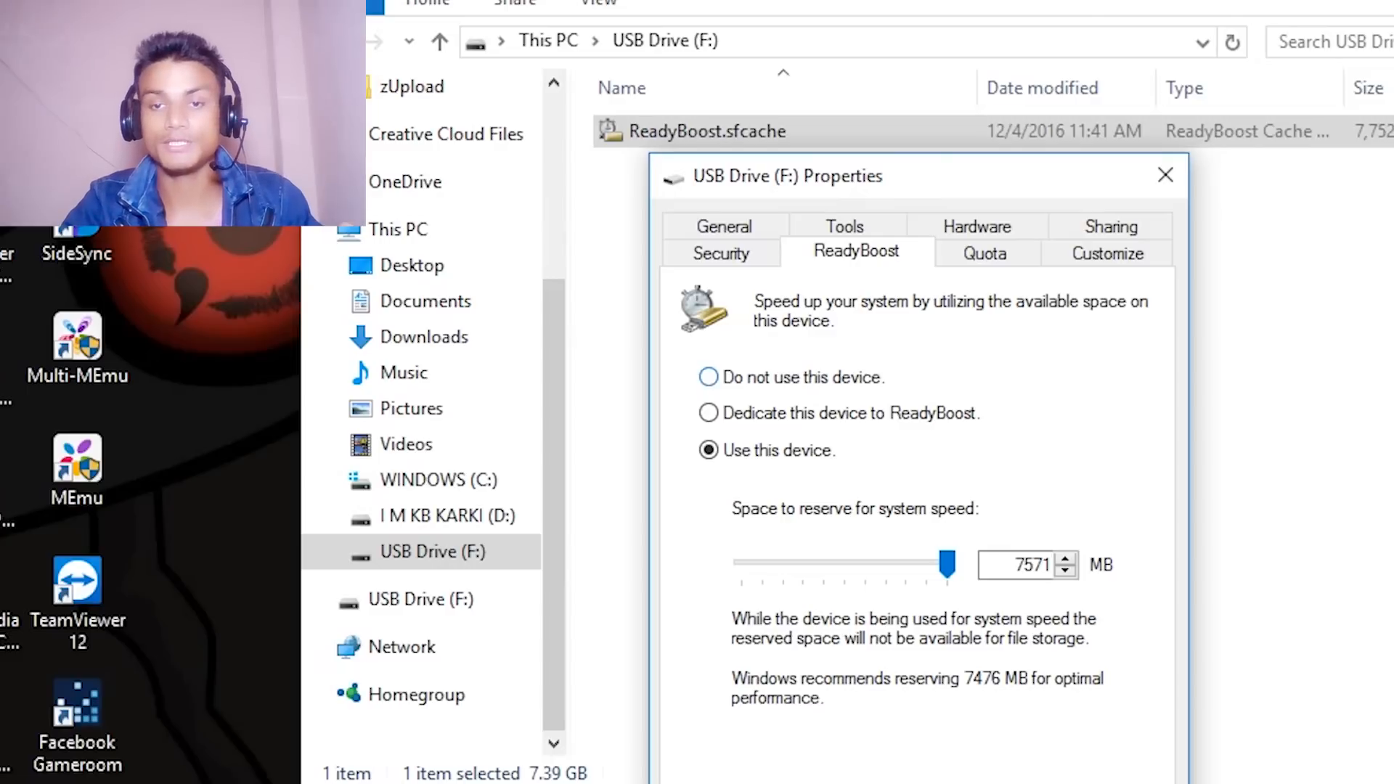
{"action": "left_click", "coordinate": [708, 378]}
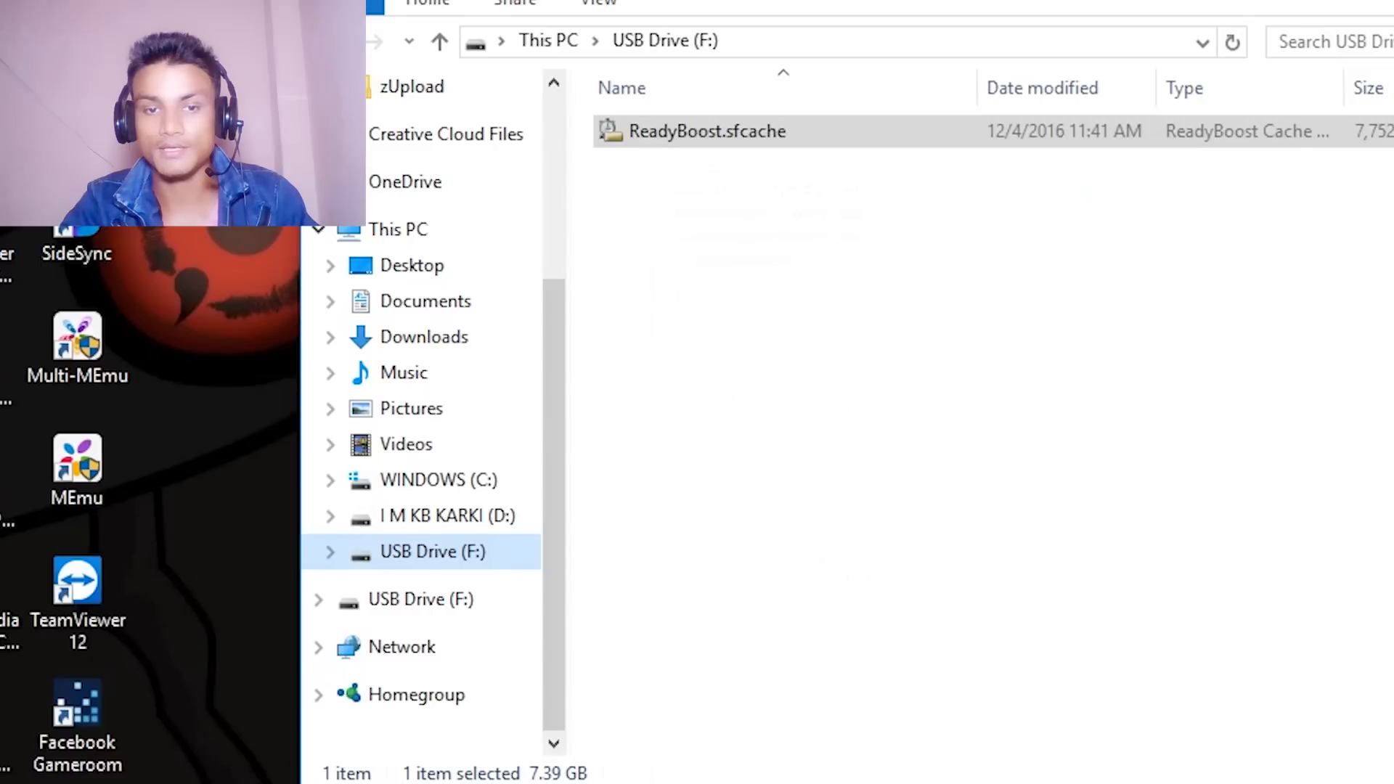
{"action": "right_click", "coordinate": [433, 552]}
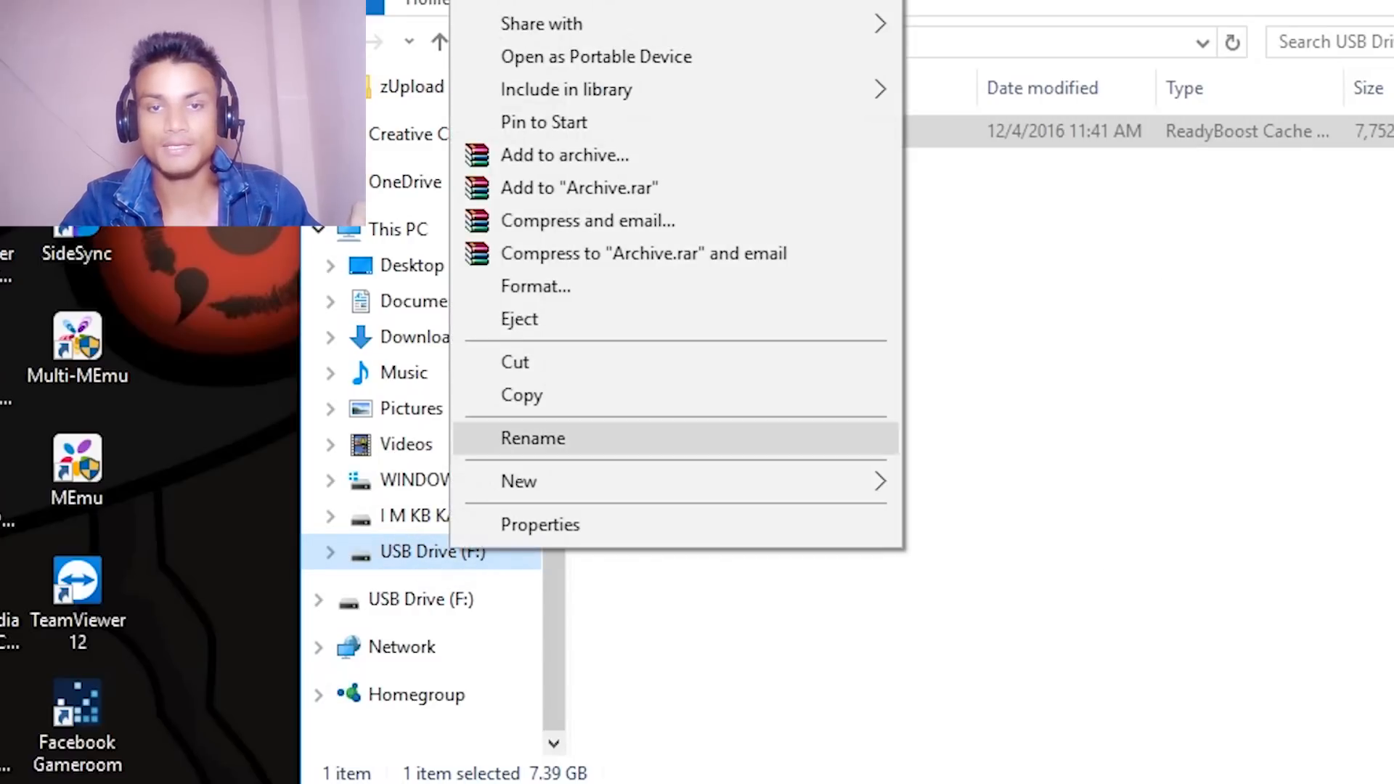